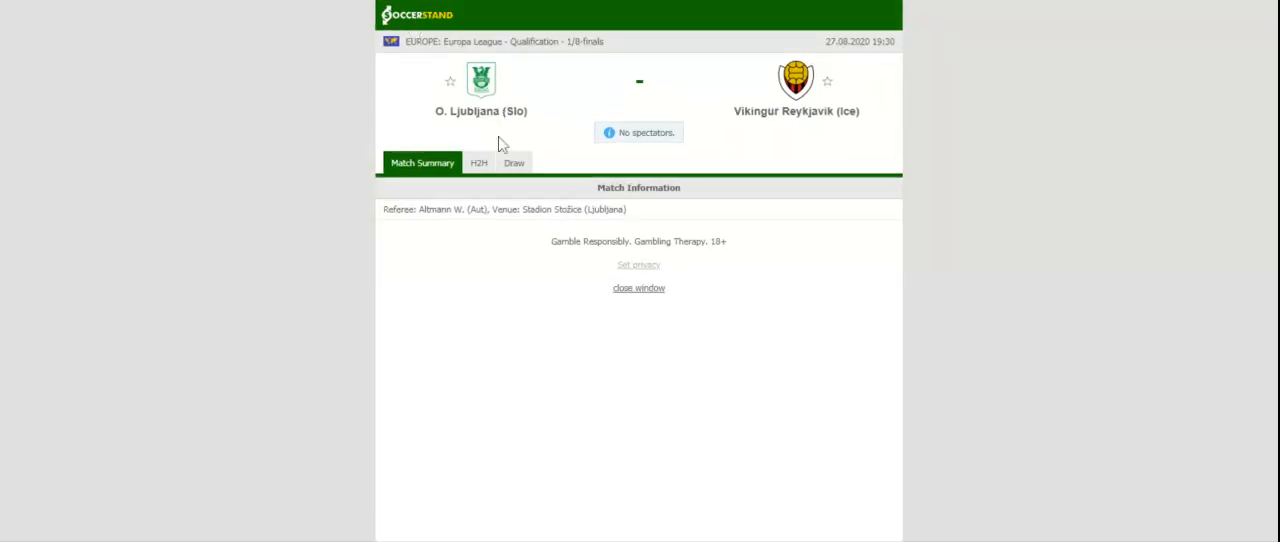
Show the H2H recent form narrowed to O. Ljubljana's home matches.
click(470, 162)
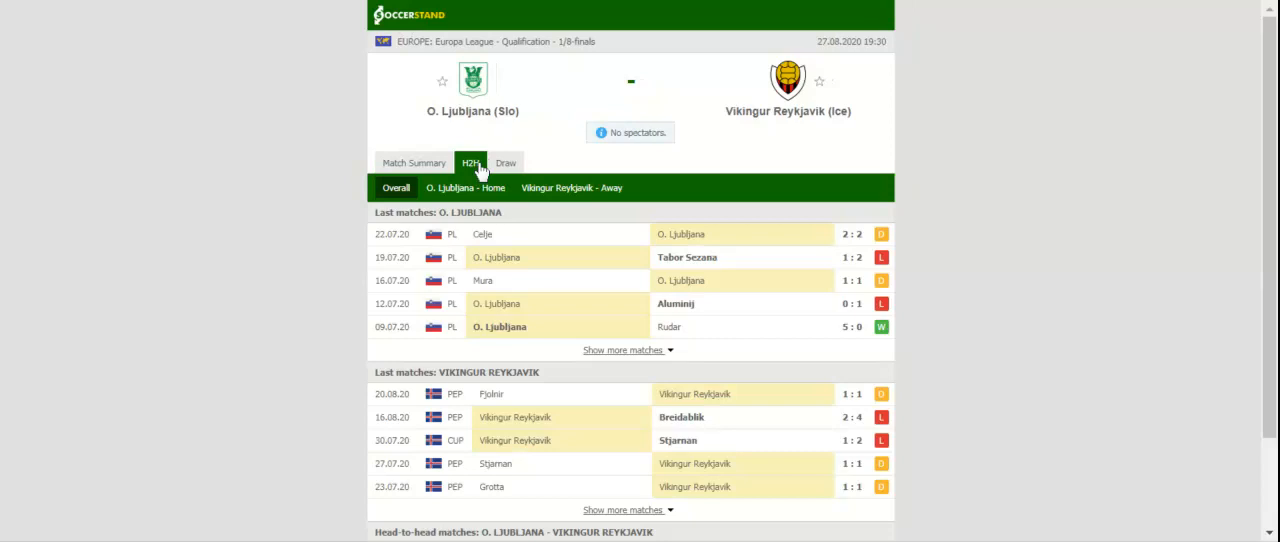
mouse_move(472, 162)
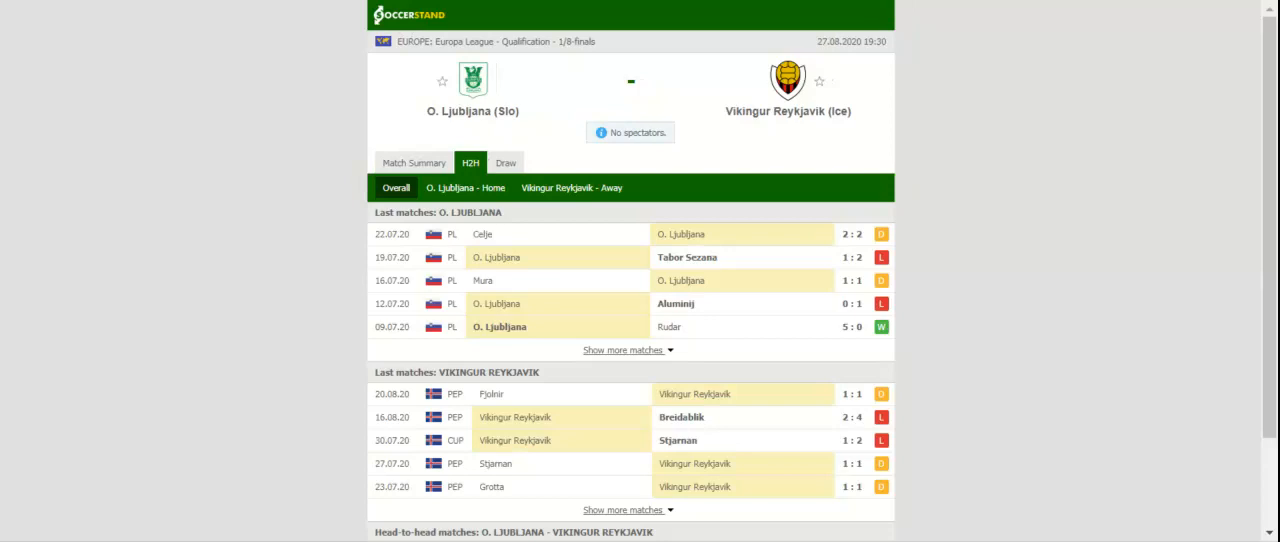
mouse_move(422, 184)
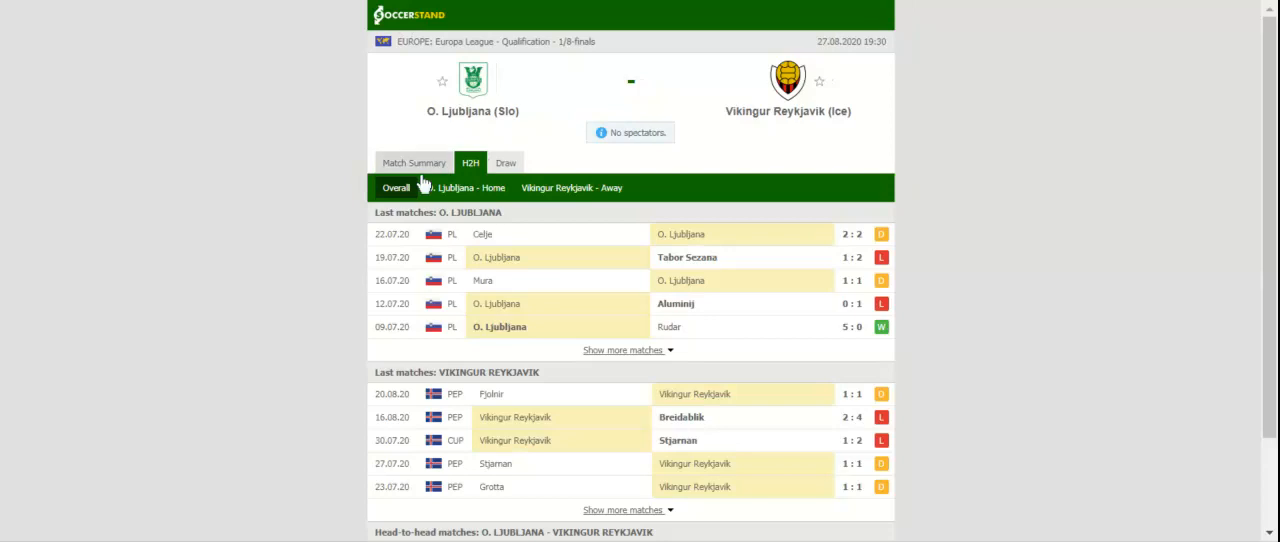
click(472, 188)
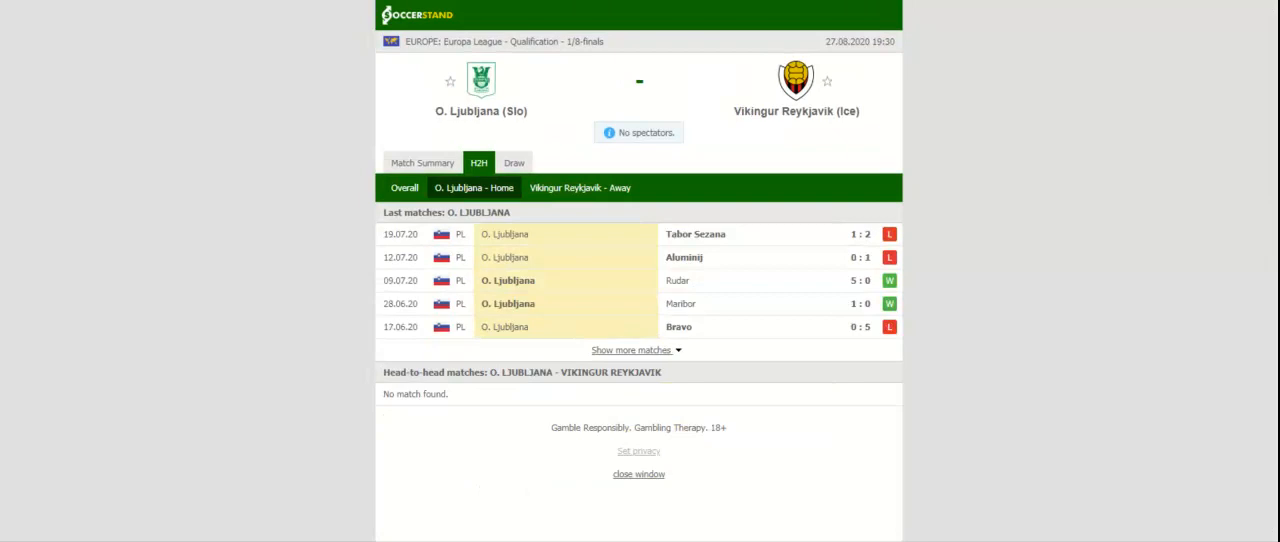
Show Vikingur Reykjavik's recent away matches in the H2H comparison.
click(580, 188)
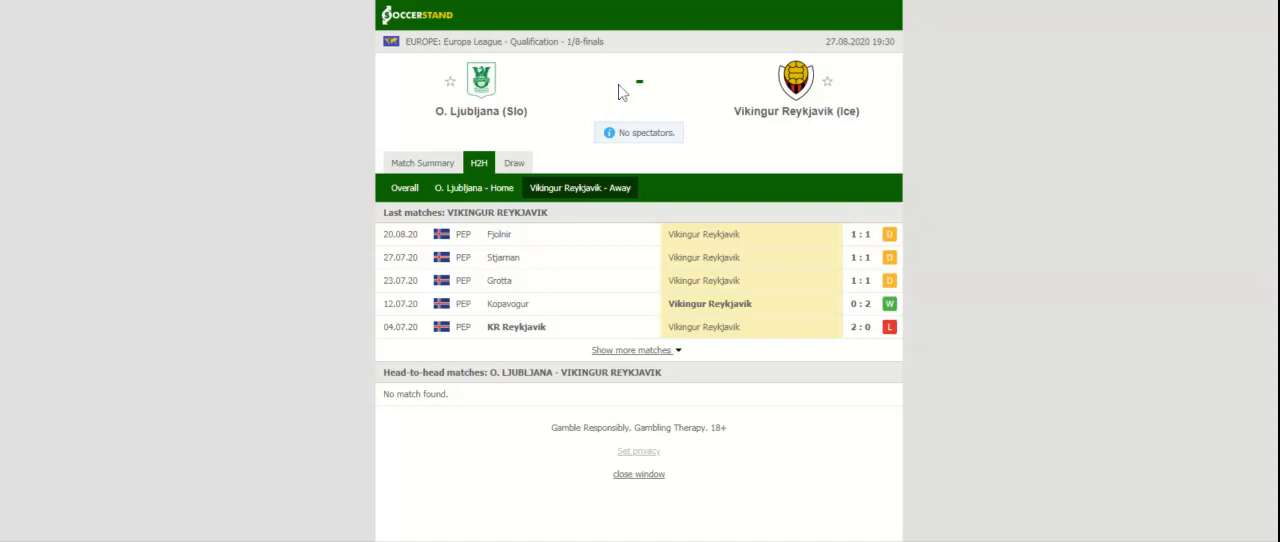
mouse_move(612, 92)
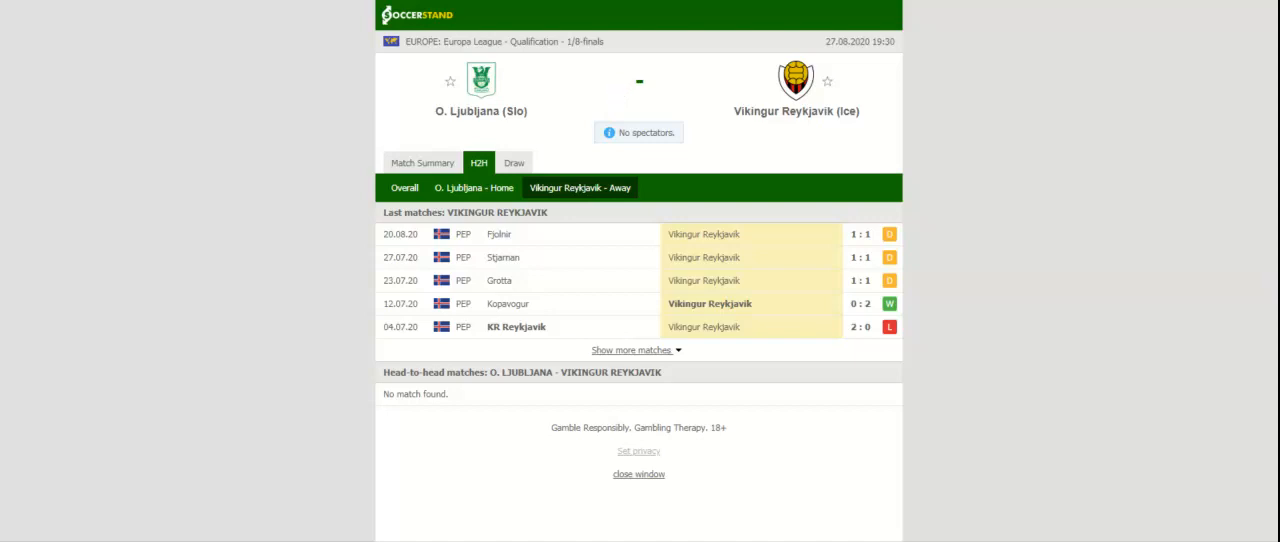
mouse_move(556, 88)
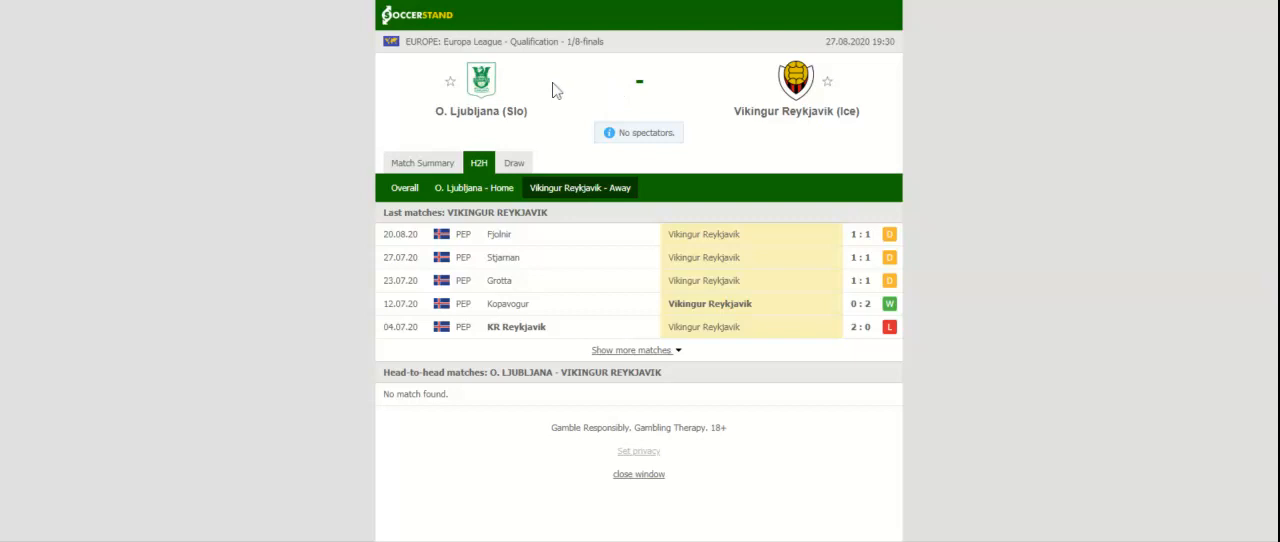